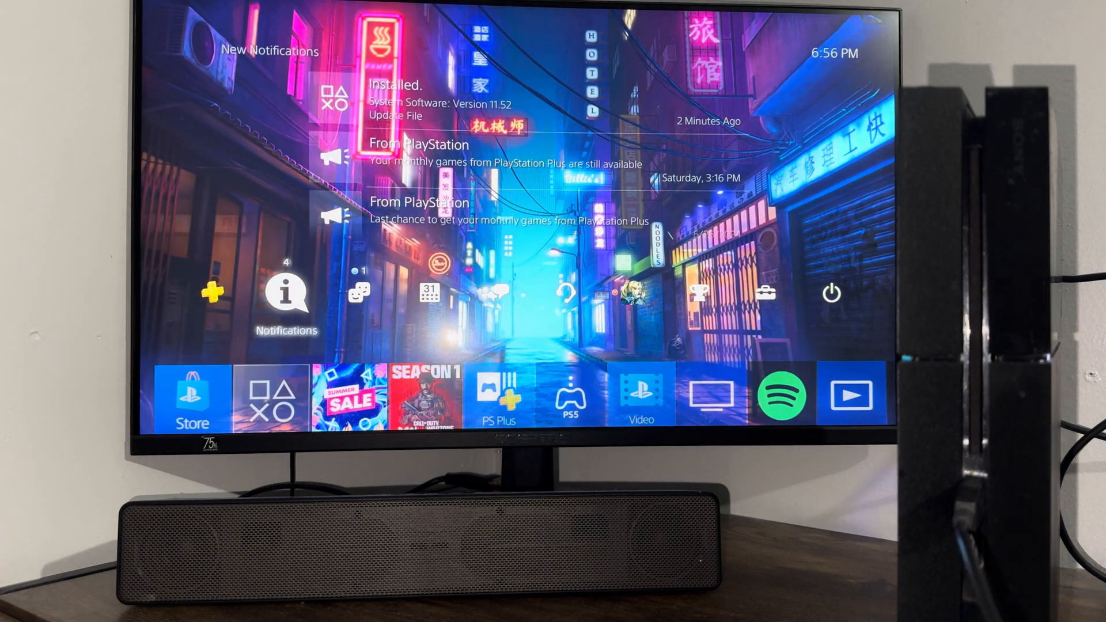
Highlight the 'Installed. System Software: Version 11.52' notification in the list
{"action": "left_click", "coordinate": [286, 296]}
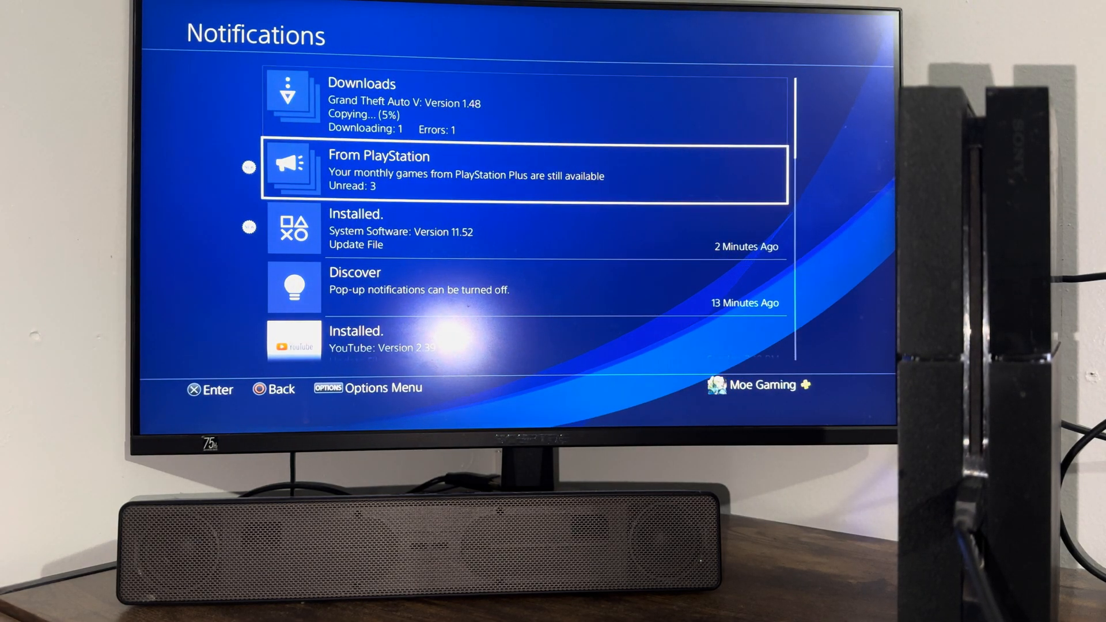
{"action": "key", "text": "Down"}
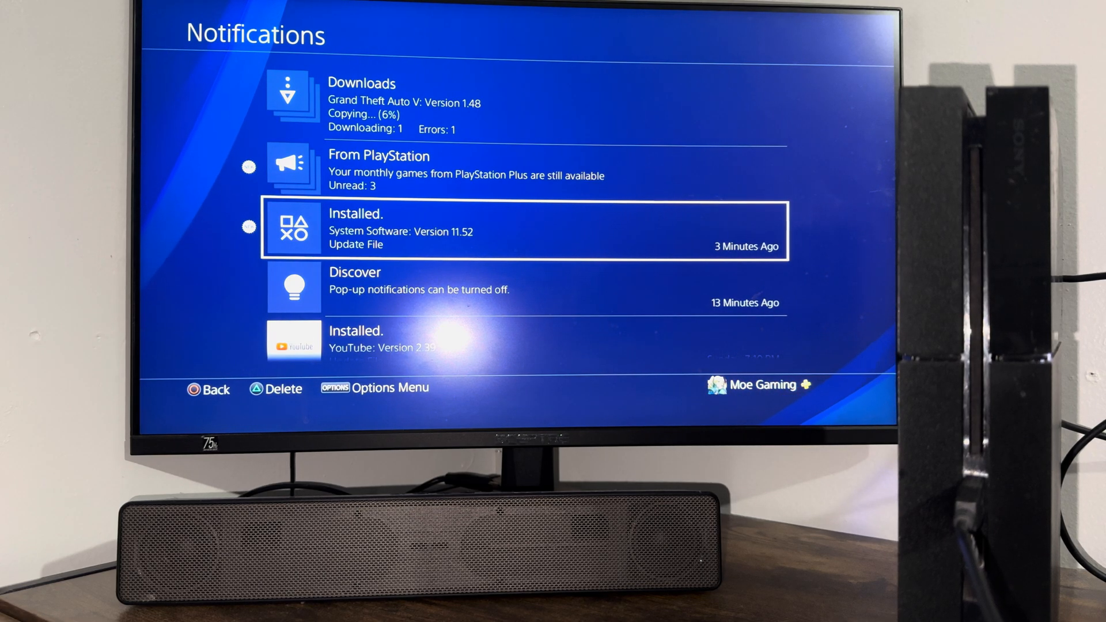
Shut down the PS4 via the Quick Menu's Power > Turn Off PS4 option
{"action": "key", "text": "ps"}
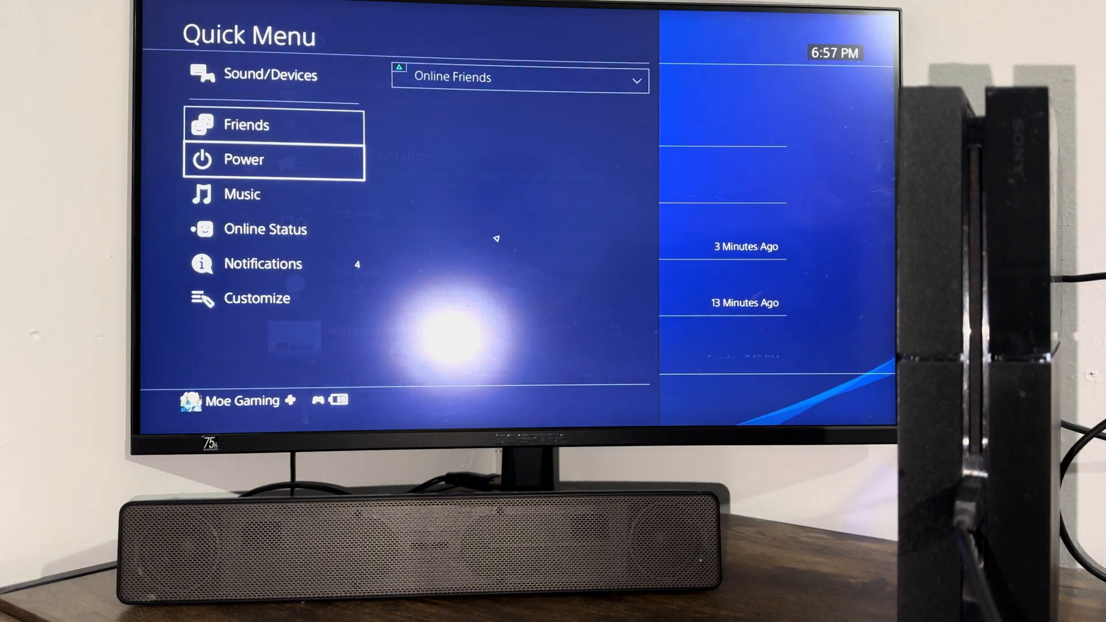
{"action": "left_click", "coordinate": [243, 159]}
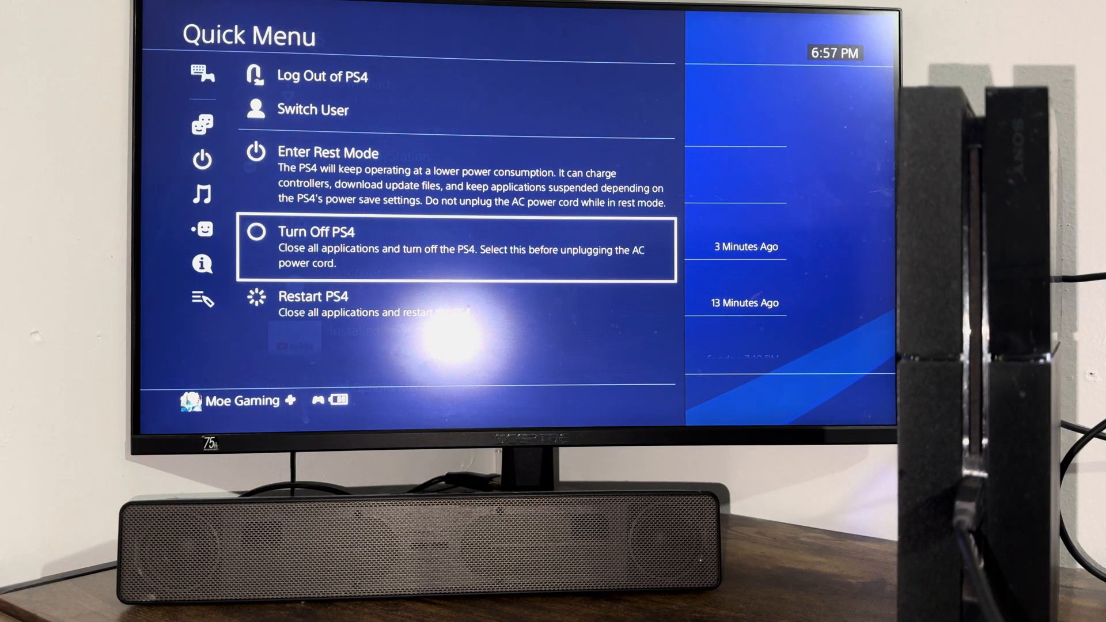
{"action": "left_click", "coordinate": [318, 232]}
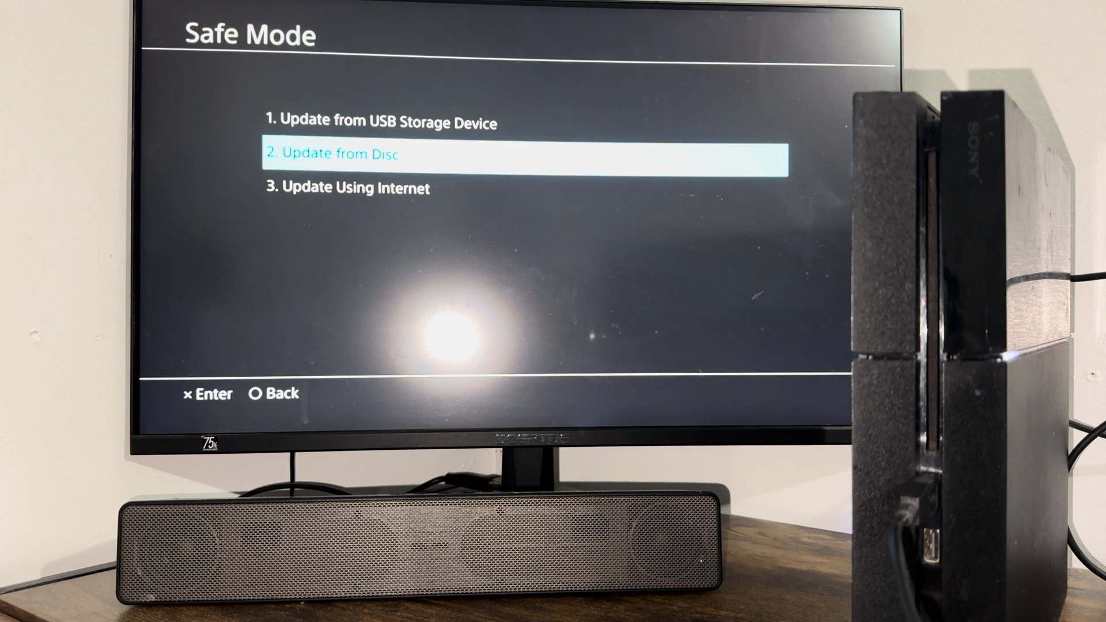
Review the Internet update option in Safe Mode, then return to the seven-option recovery menu
{"action": "key", "text": "Down"}
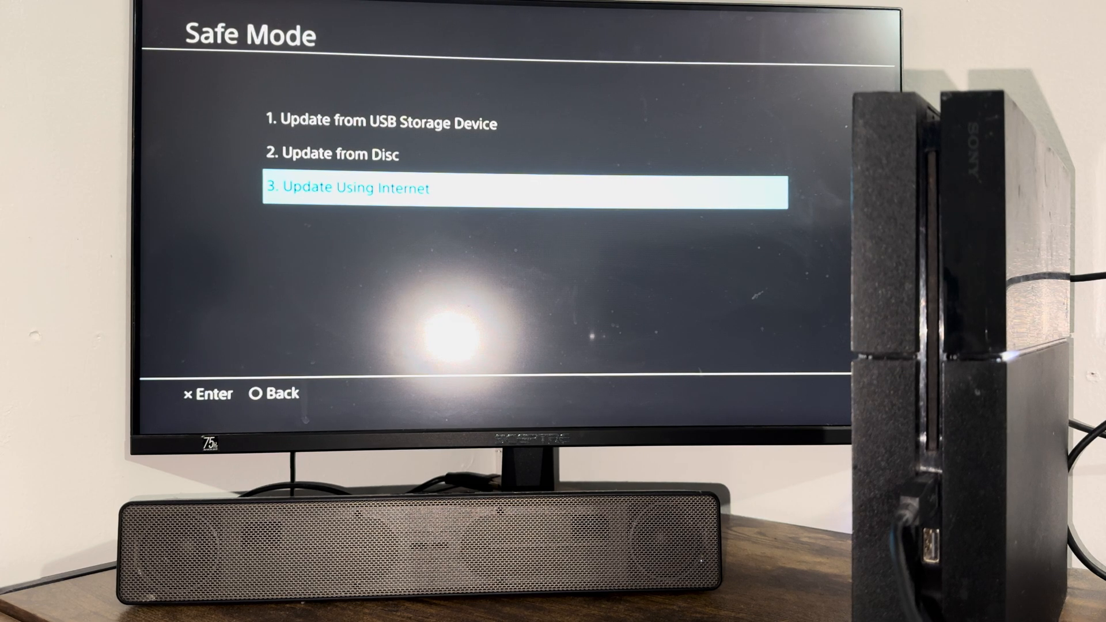
{"action": "key", "text": "Up"}
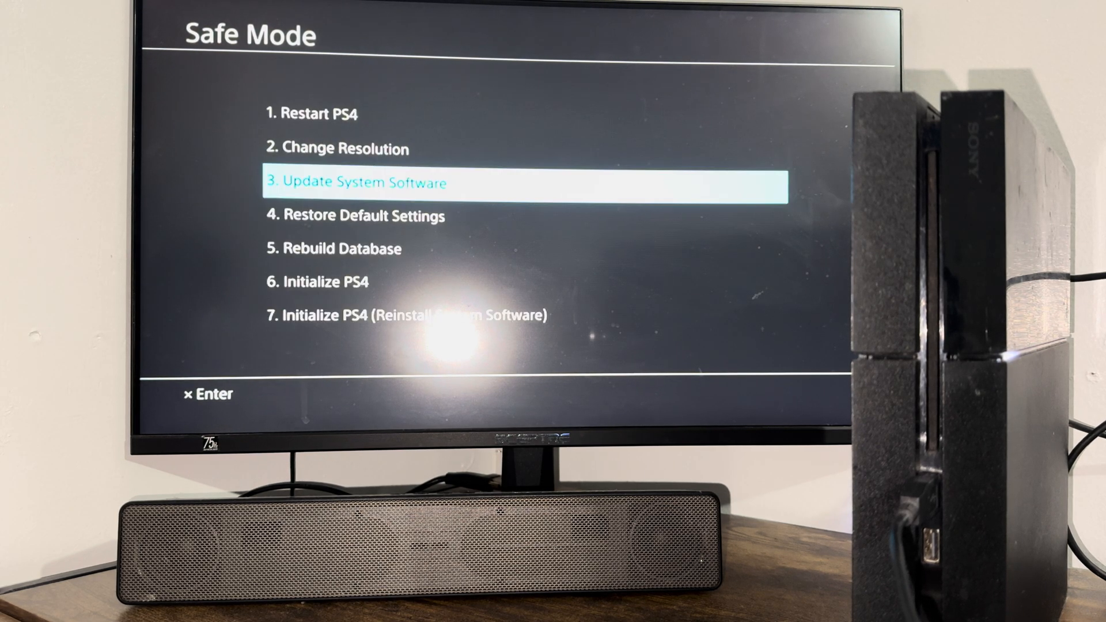
{"action": "key", "text": "down"}
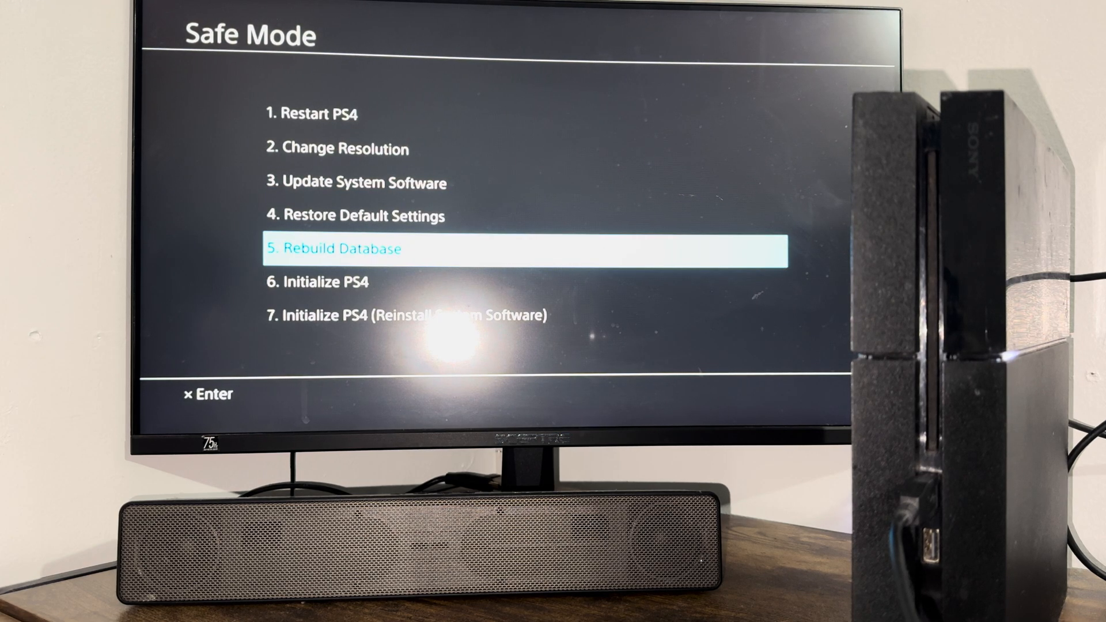
{"action": "key", "text": "Down"}
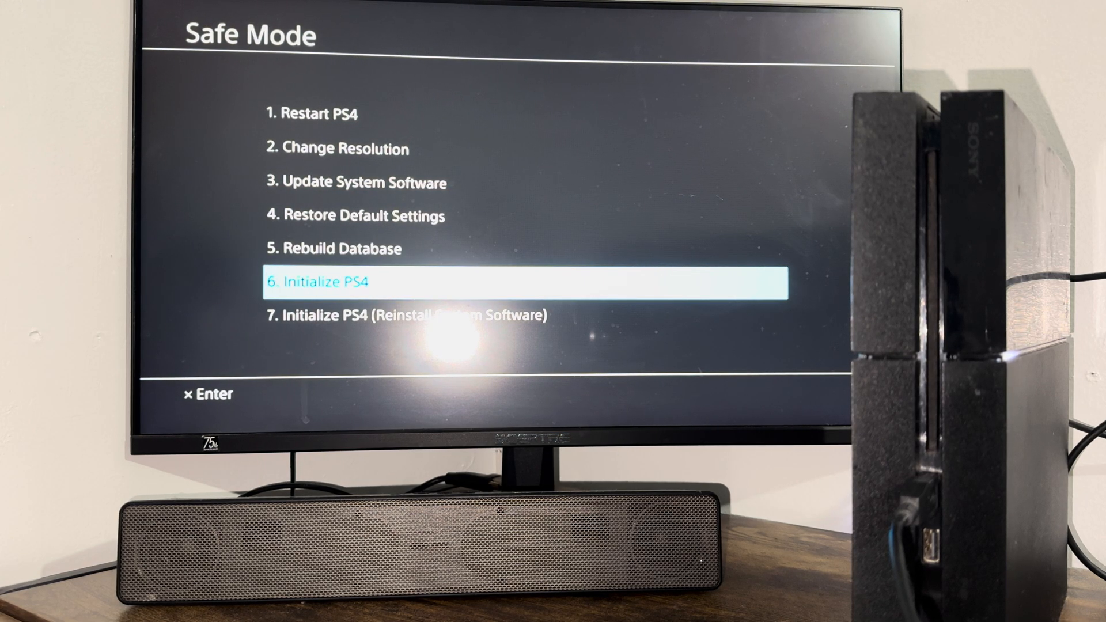